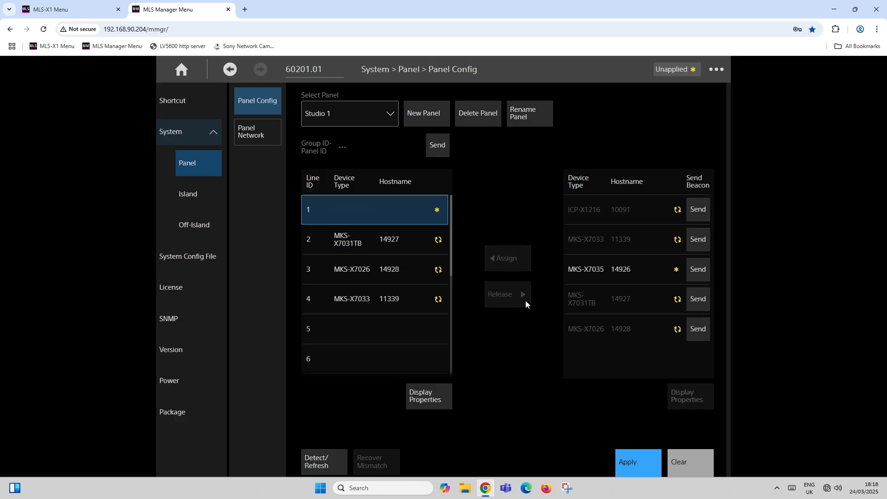
# - Assign the MKS-X7035 module (hostname 14926) to line ID 1 of Studio 1
pyautogui.click(620, 268)
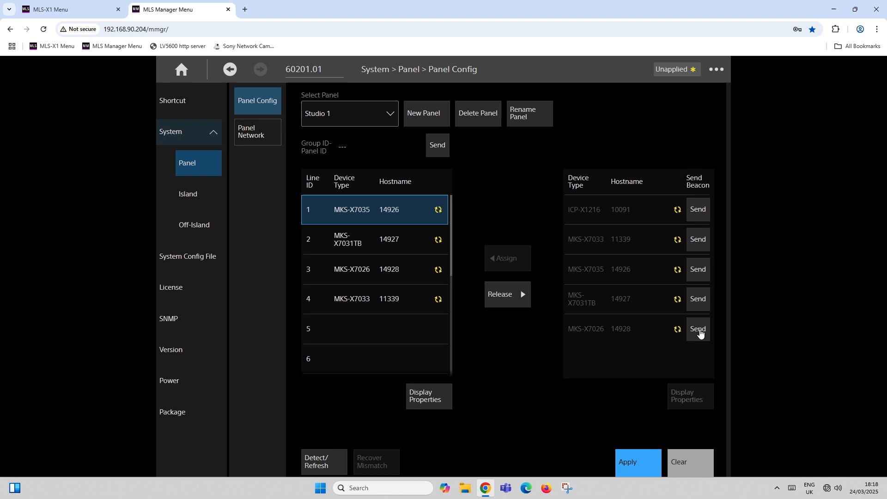
pyautogui.moveTo(699, 334)
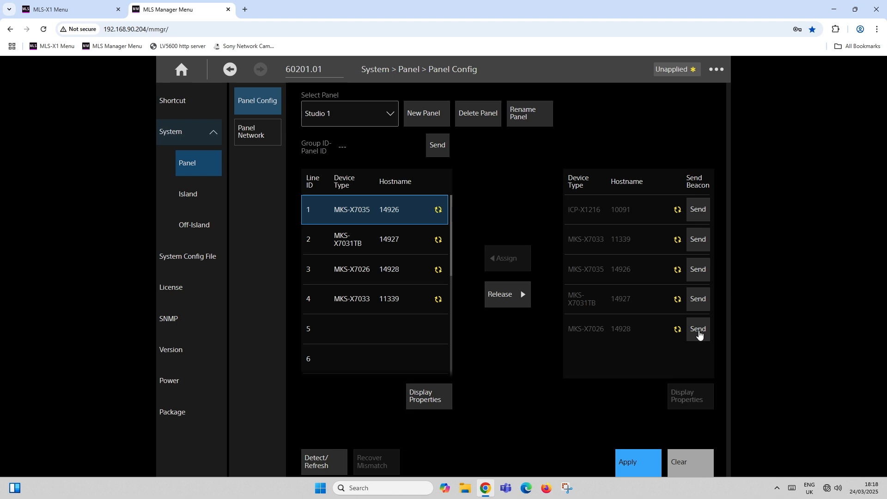